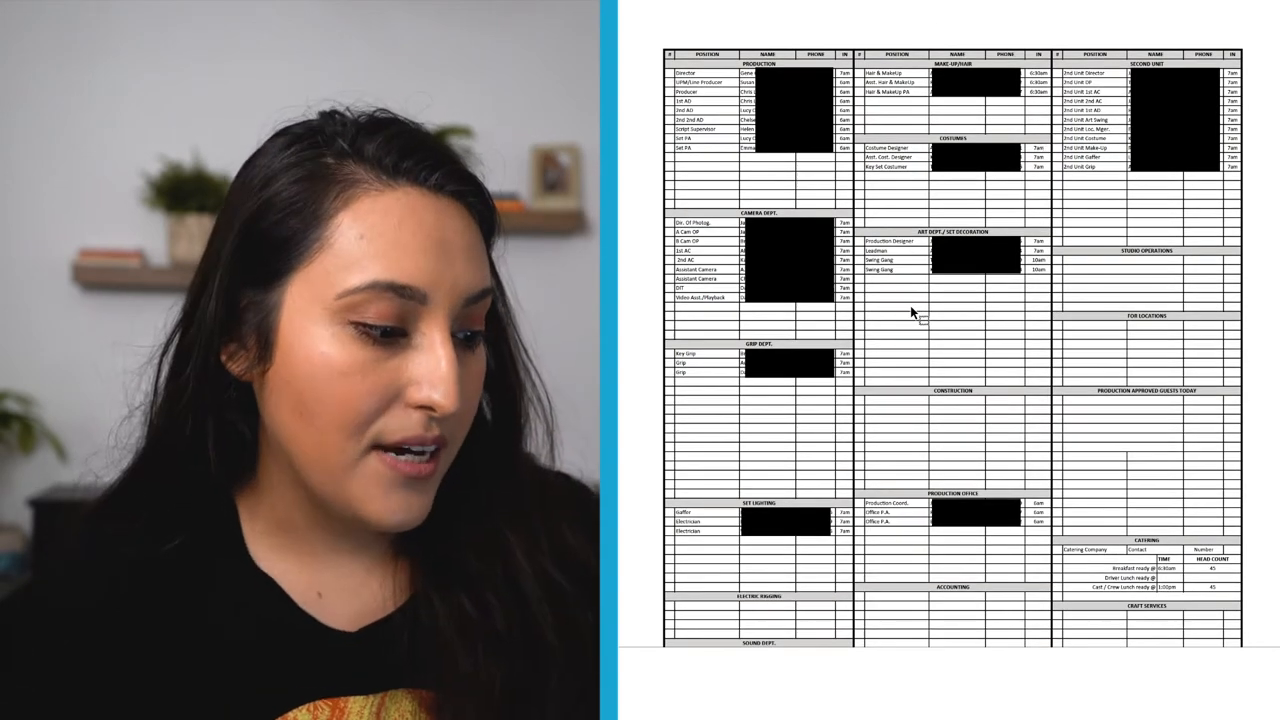
scroll("down", 3)
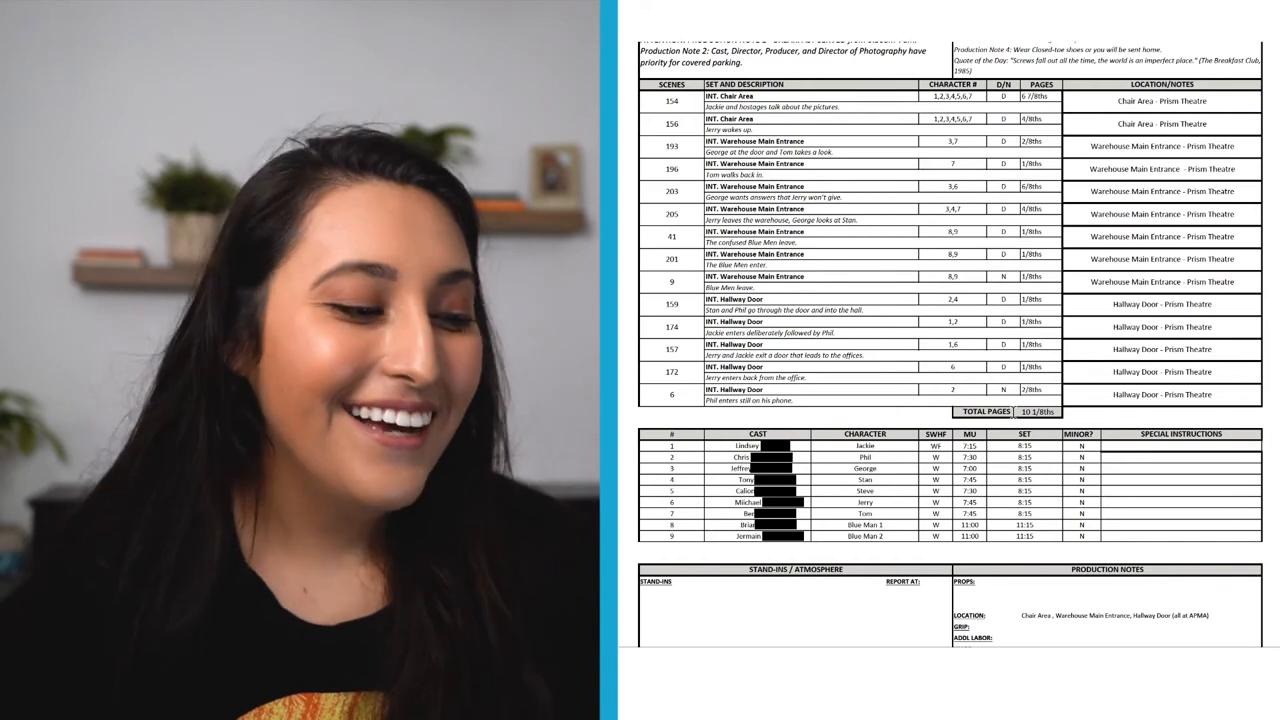
scroll("down", 3)
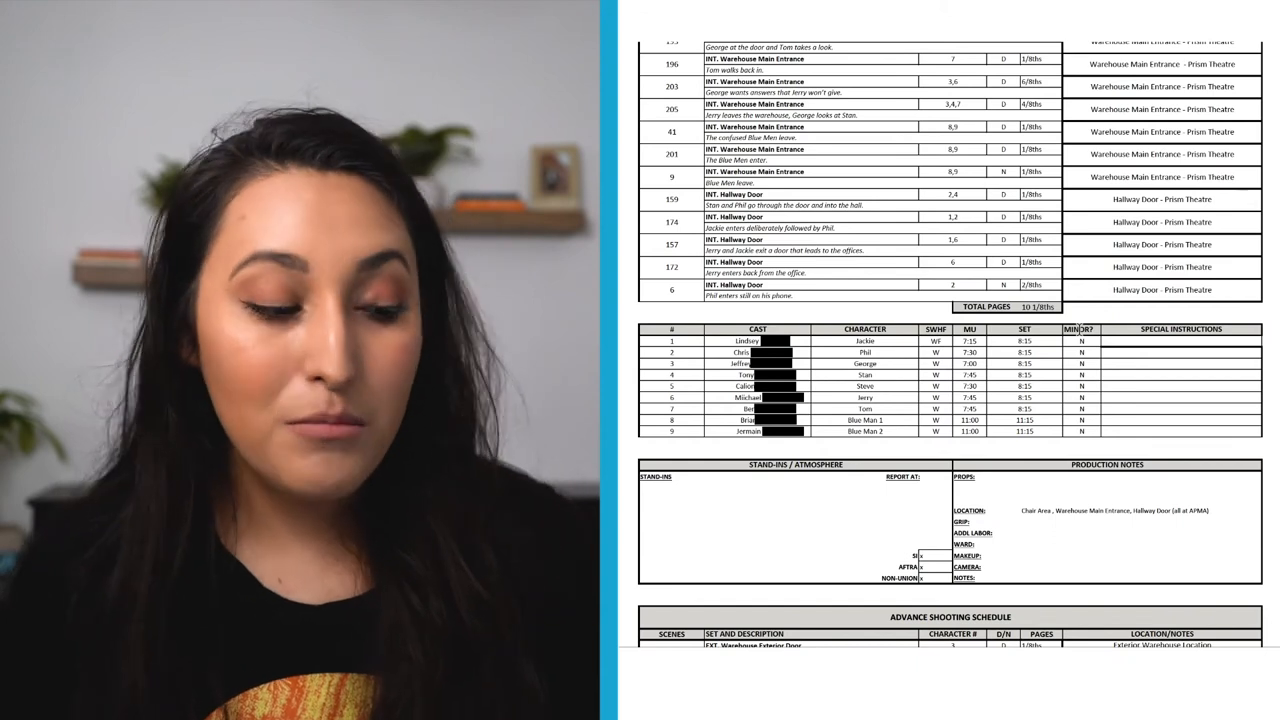
scroll("down", 3)
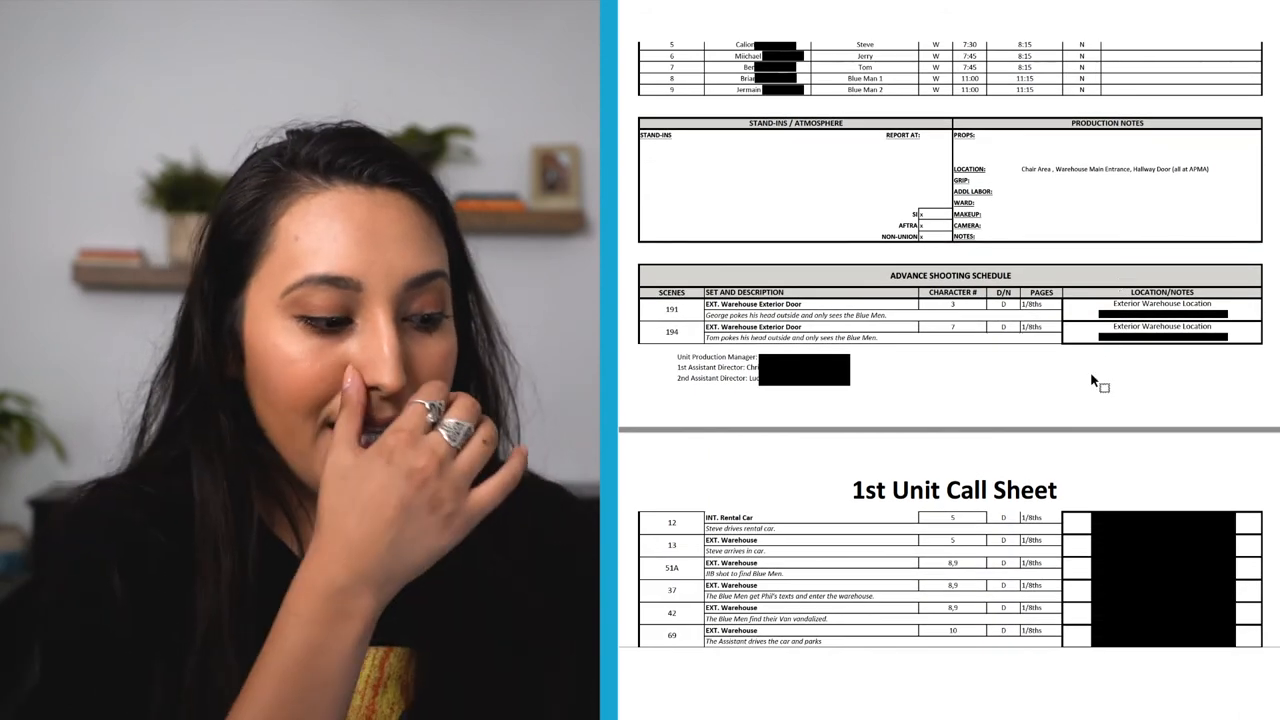